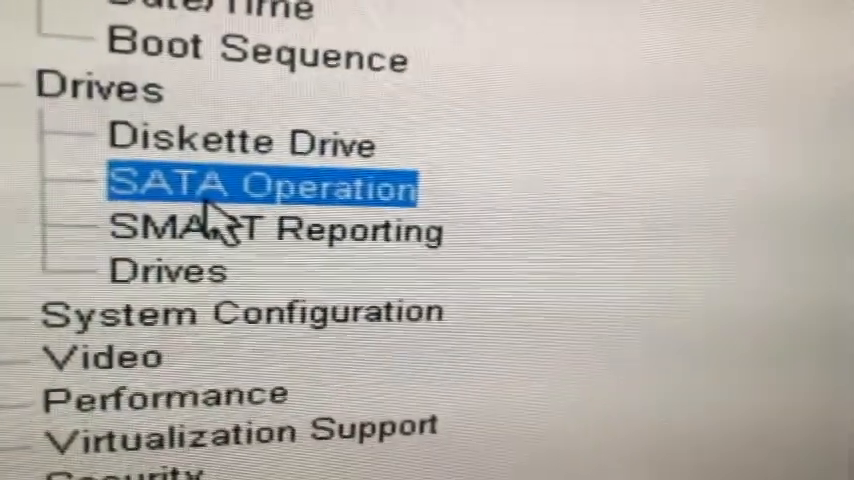
{"action": "left_click", "coordinate": [250, 188]}
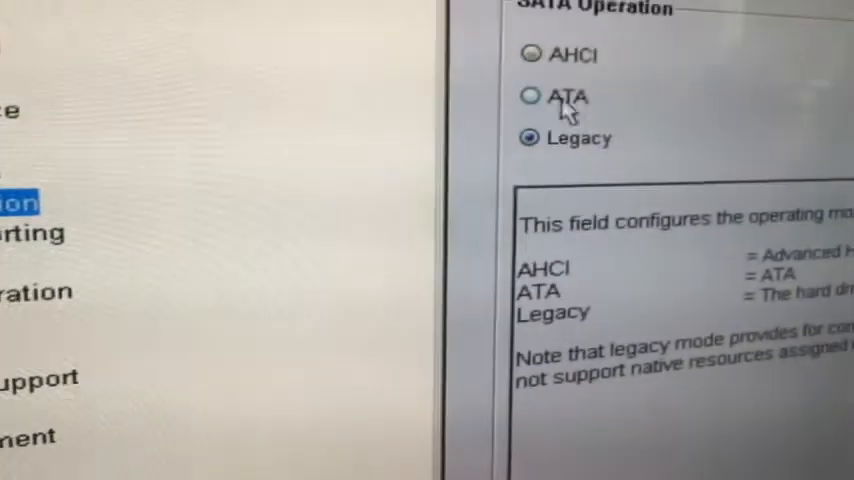